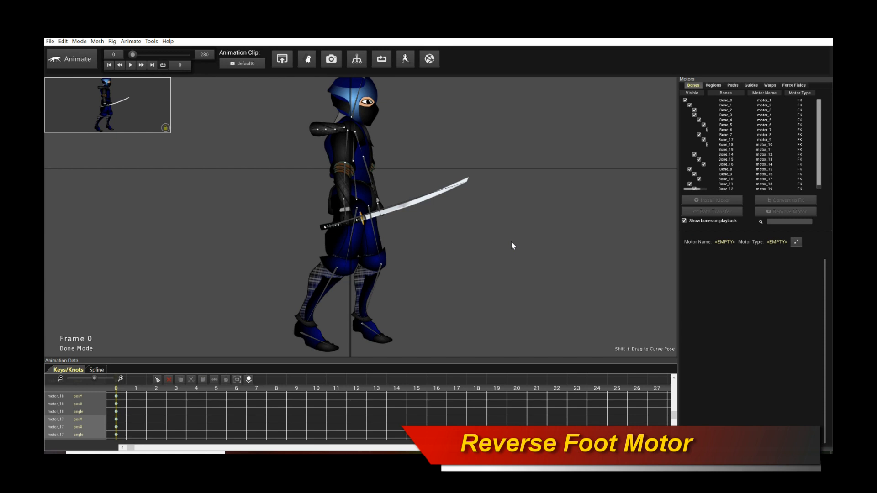
pyautogui.moveTo(507, 252)
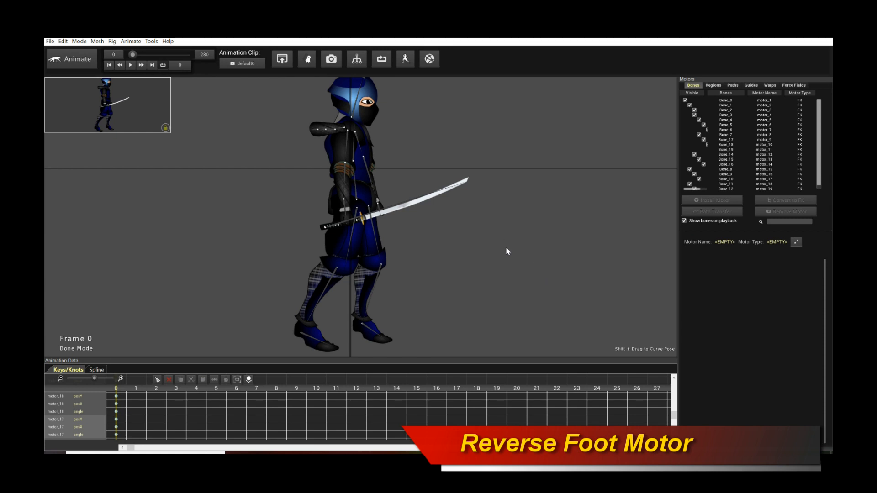
pyautogui.moveTo(497, 255)
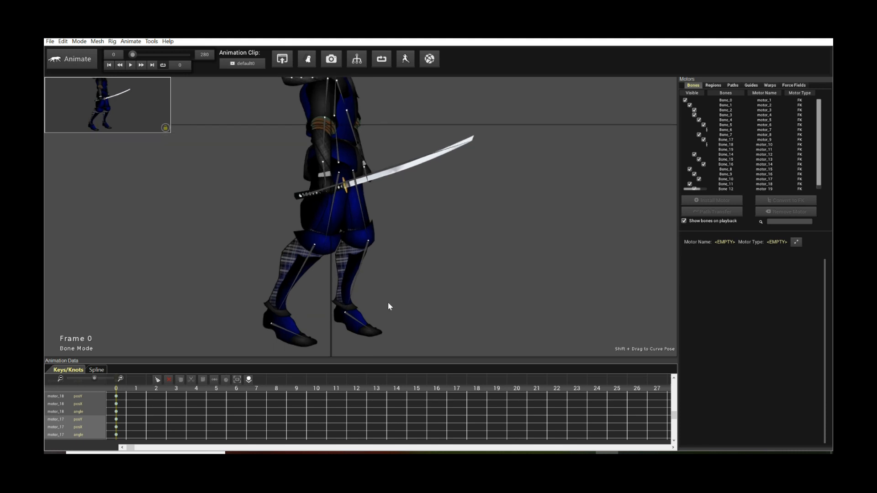
pyautogui.moveTo(358, 325)
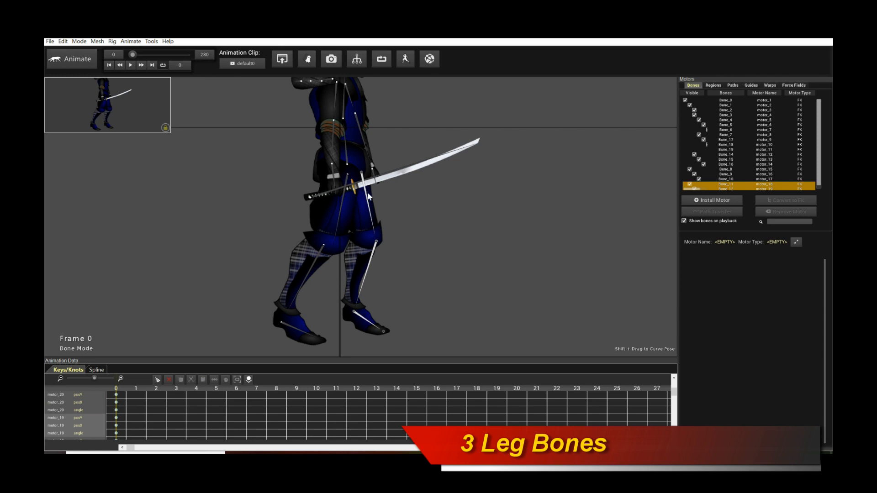
pyautogui.moveTo(488, 284)
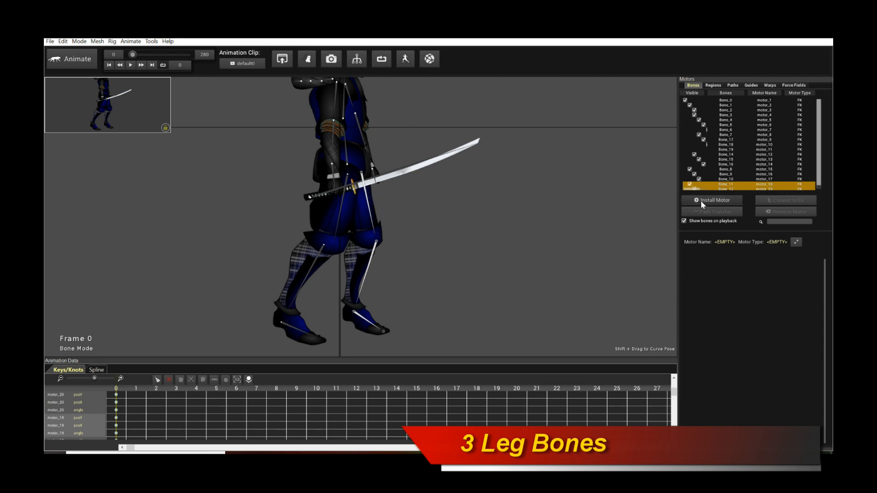
# - Install a Reverse Foot motor (motor_21) on the three front-leg bones
pyautogui.click(711, 200)
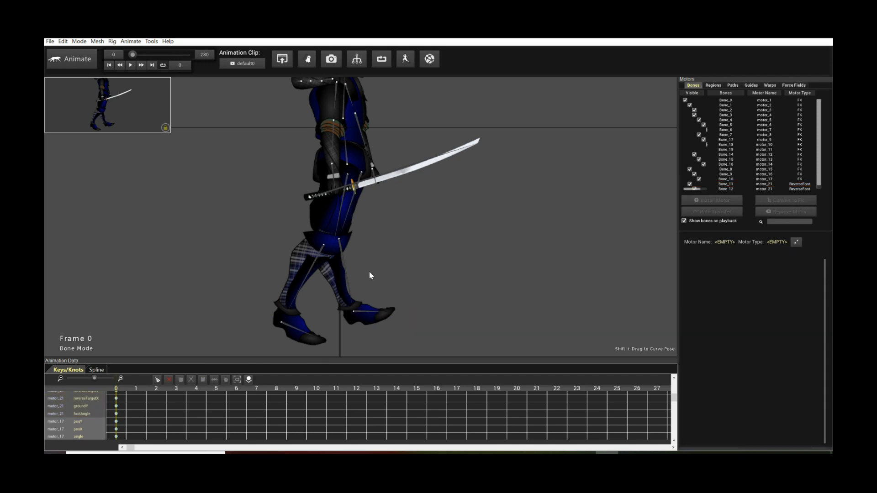
# - Select motor_21 to show its ReverseFoot settings and ground line handles
pyautogui.click(739, 189)
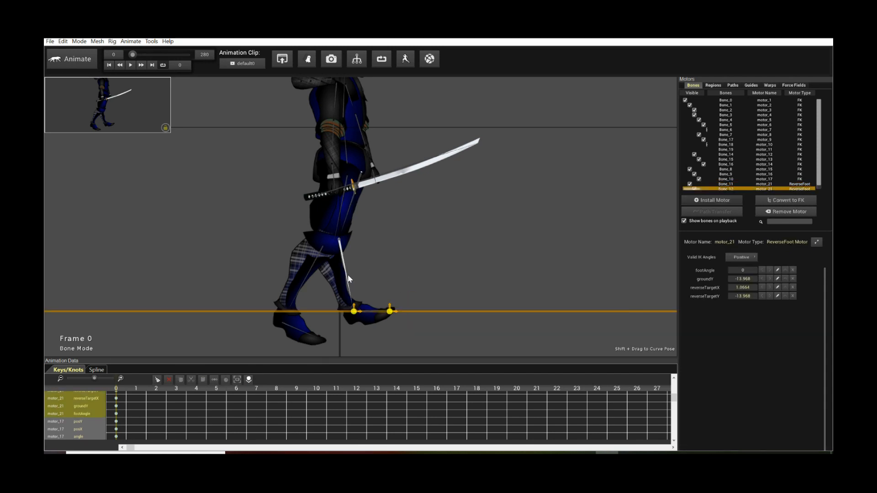
pyautogui.moveTo(332, 328)
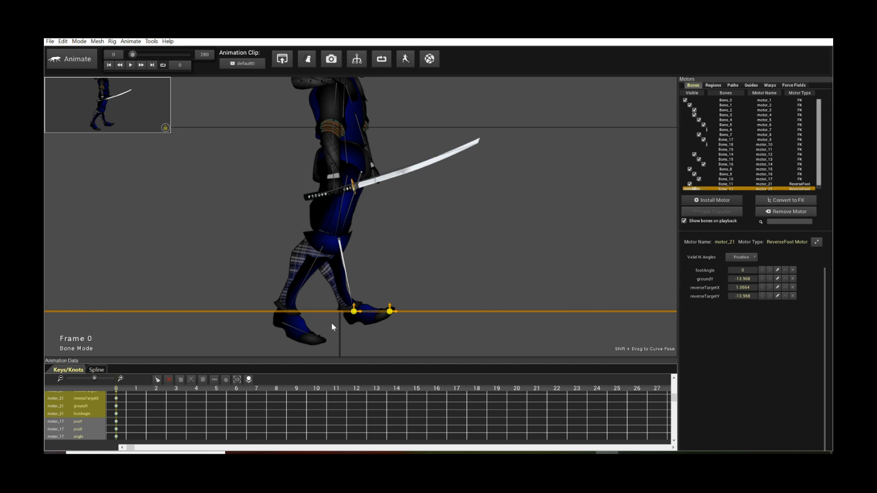
pyautogui.moveTo(109, 313)
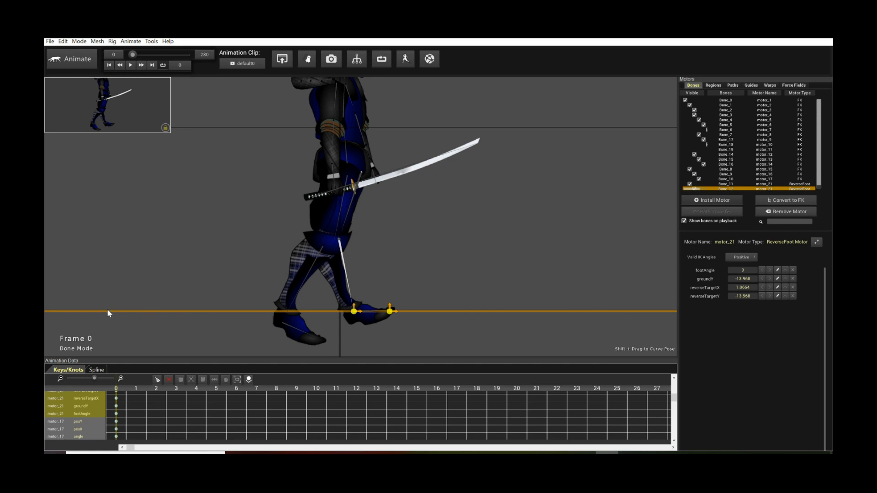
pyautogui.moveTo(174, 314)
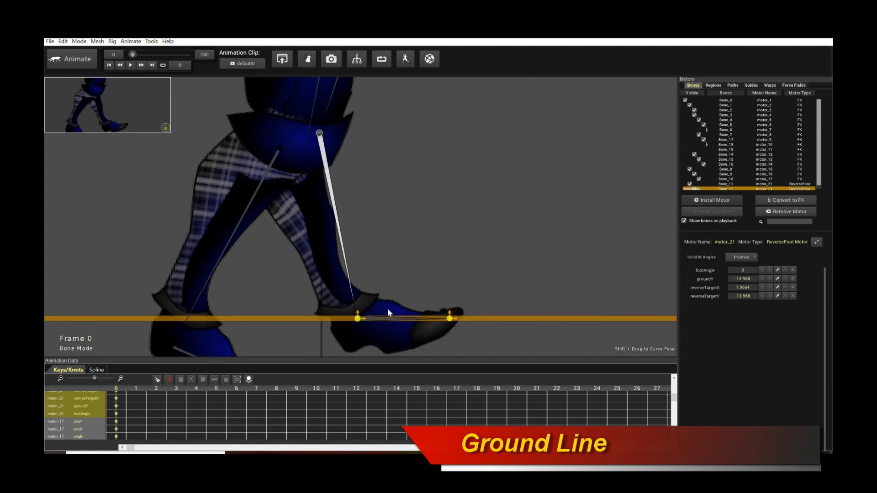
# - Lift the front foot, move it forward and tilt it to foot angle about -25.5
pyautogui.moveTo(360, 318); pyautogui.dragTo(344, 263)
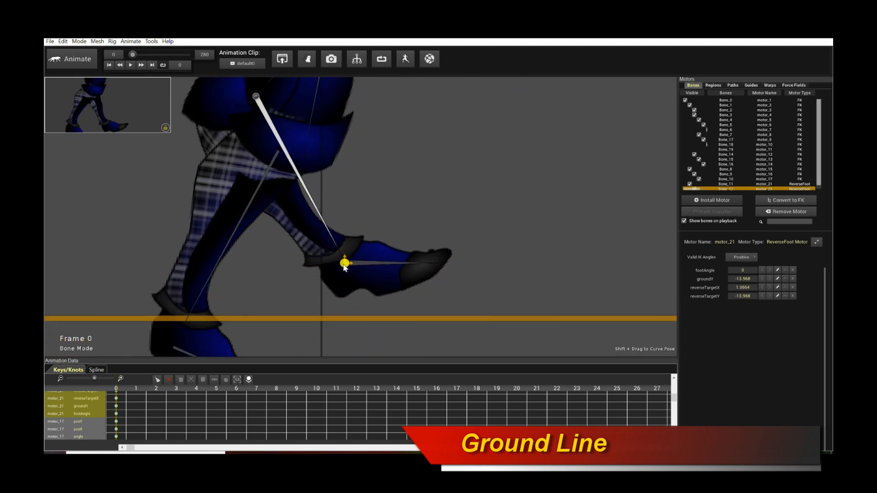
pyautogui.moveTo(344, 263); pyautogui.dragTo(431, 267)
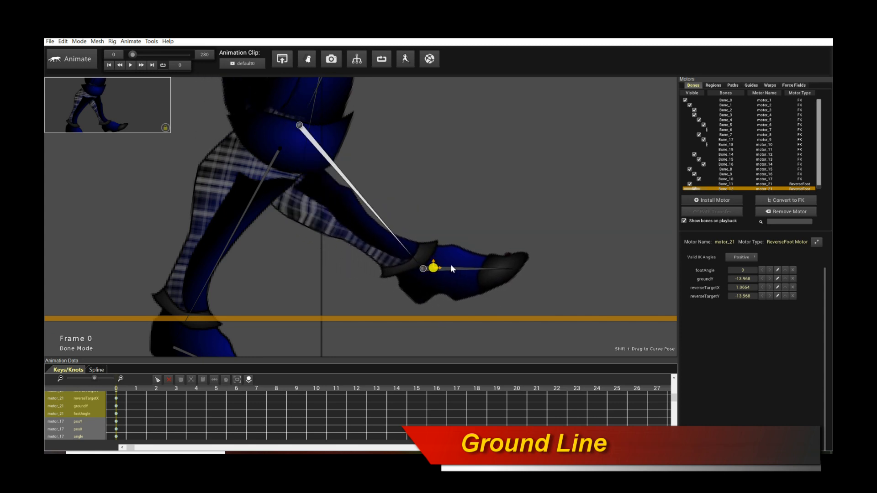
pyautogui.moveTo(433, 269); pyautogui.dragTo(369, 269)
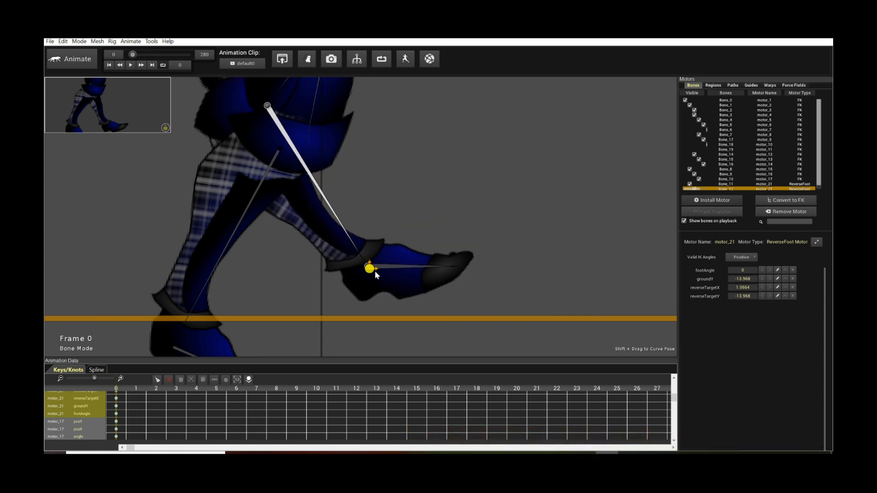
pyautogui.moveTo(371, 268); pyautogui.dragTo(483, 246)
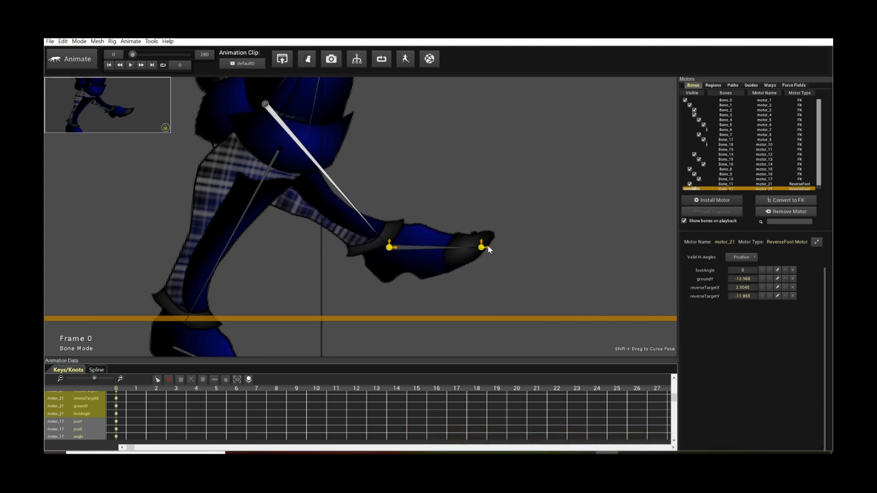
pyautogui.moveTo(482, 246); pyautogui.dragTo(458, 227)
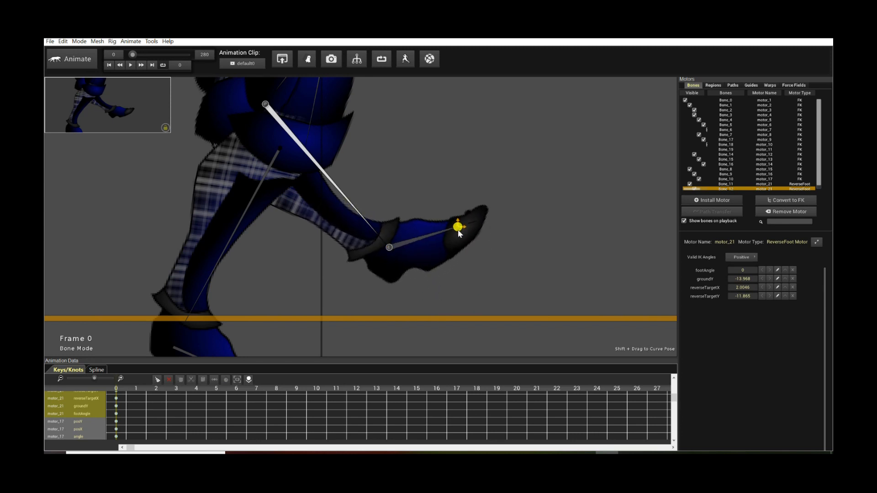
pyautogui.moveTo(457, 226); pyautogui.dragTo(428, 315)
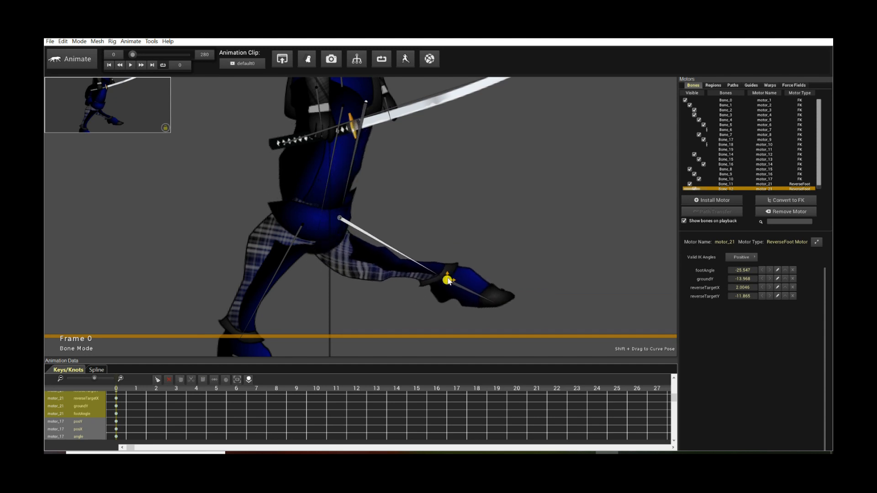
pyautogui.moveTo(451, 280); pyautogui.dragTo(531, 305)
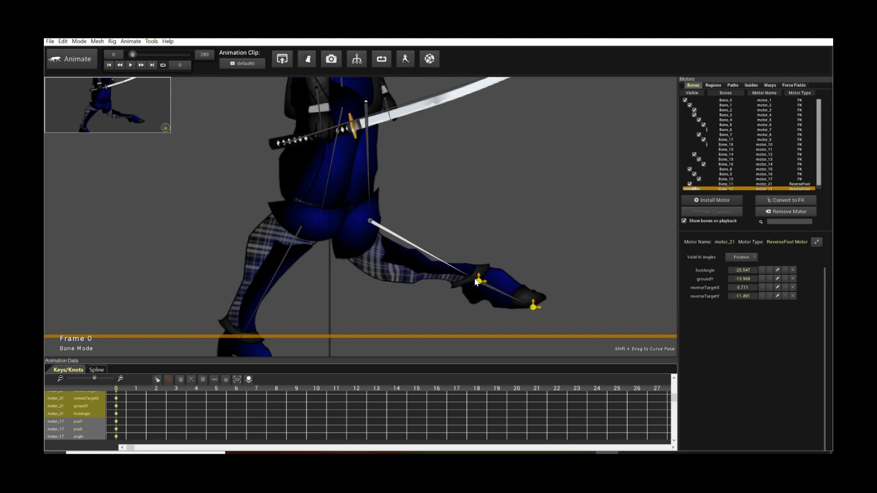
pyautogui.moveTo(462, 295)
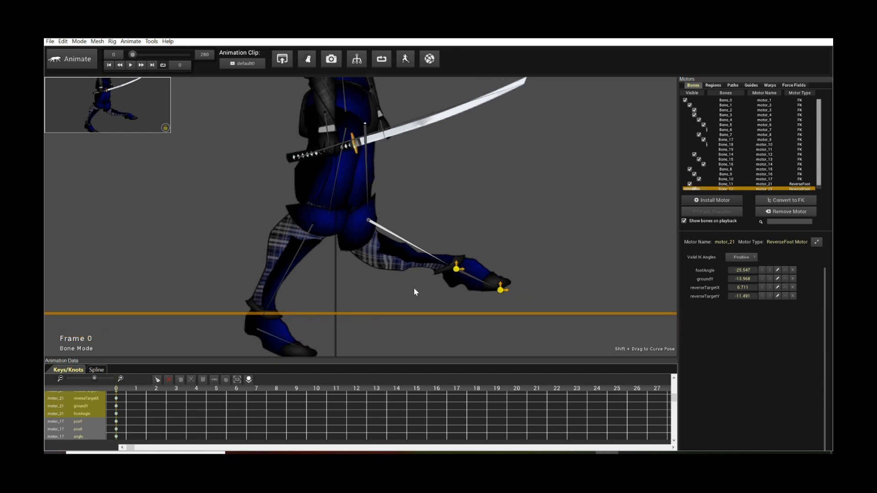
pyautogui.moveTo(571, 289)
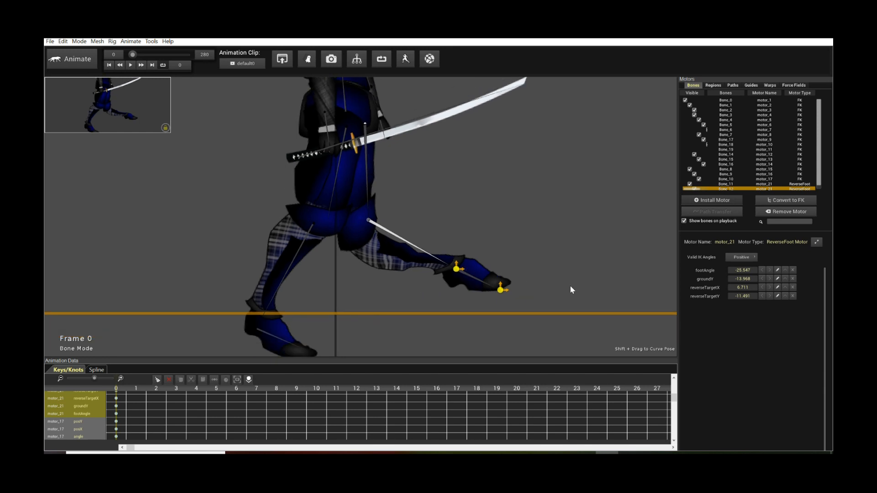
# - Flip the knee bend to negative and bring the foot under the knee onto the ground line
pyautogui.click(741, 257)
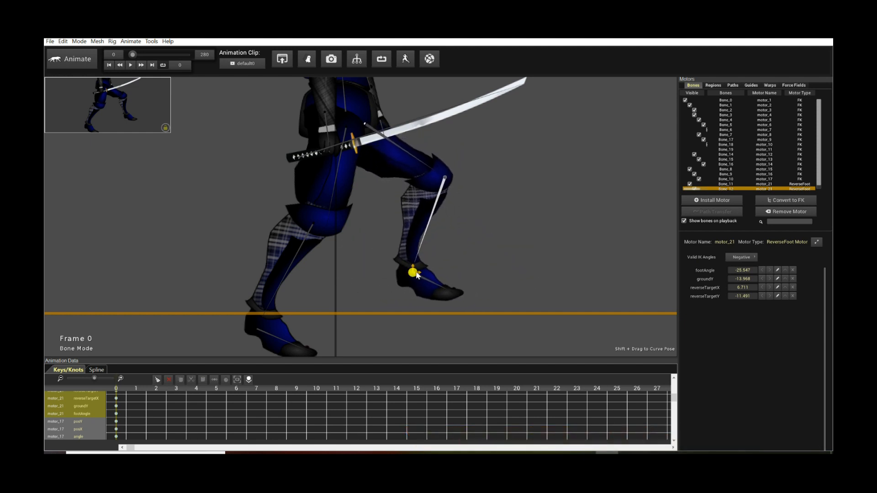
pyautogui.moveTo(412, 272); pyautogui.dragTo(396, 279)
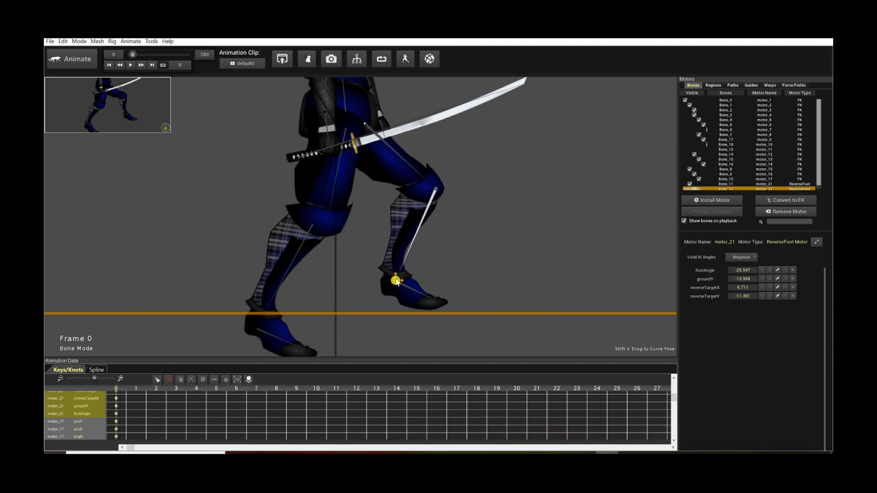
pyautogui.moveTo(397, 280); pyautogui.dragTo(396, 271)
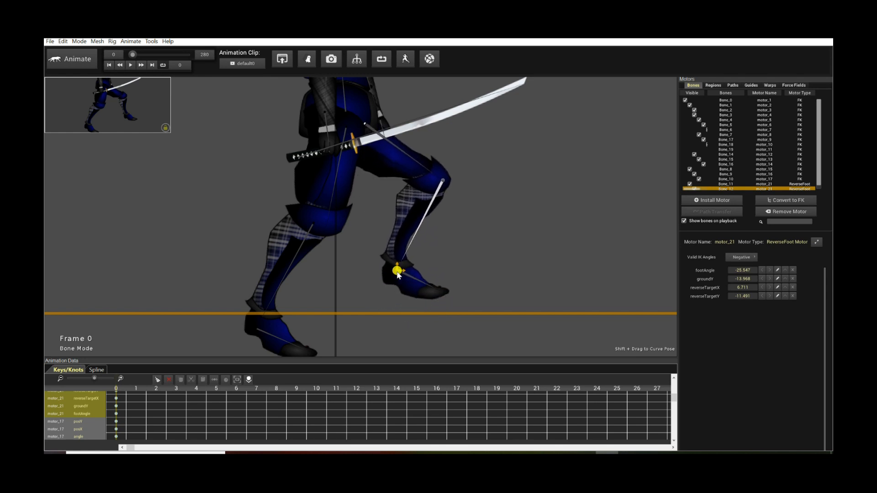
pyautogui.moveTo(395, 271); pyautogui.dragTo(395, 260)
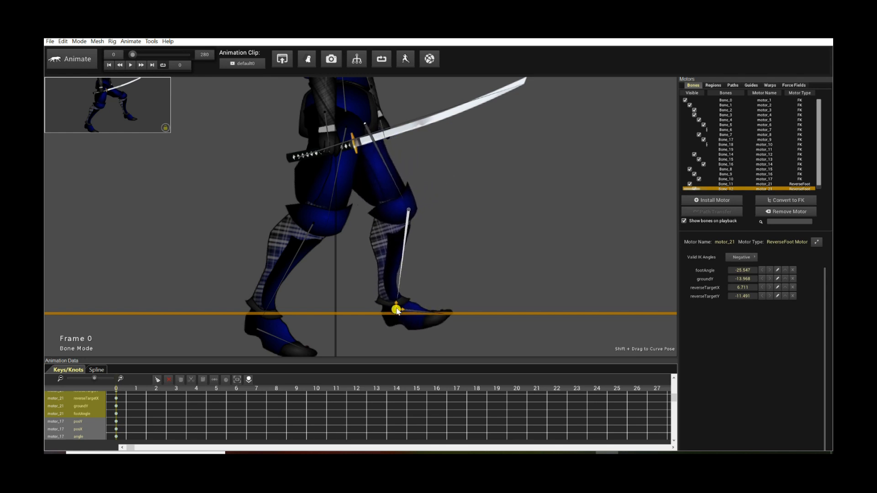
# - Reposition the foot until its toe touches the ground line, reverse target about 2.29, -12.43
pyautogui.moveTo(396, 311); pyautogui.dragTo(379, 307)
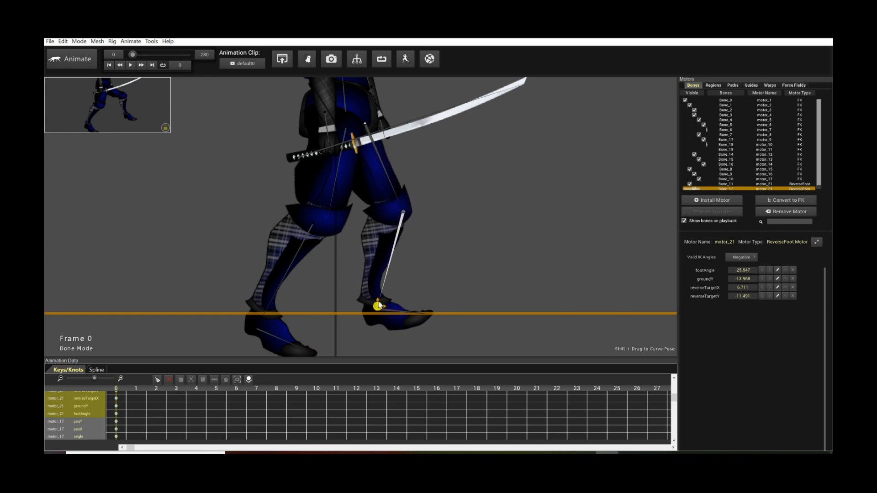
pyautogui.moveTo(378, 305); pyautogui.dragTo(396, 312)
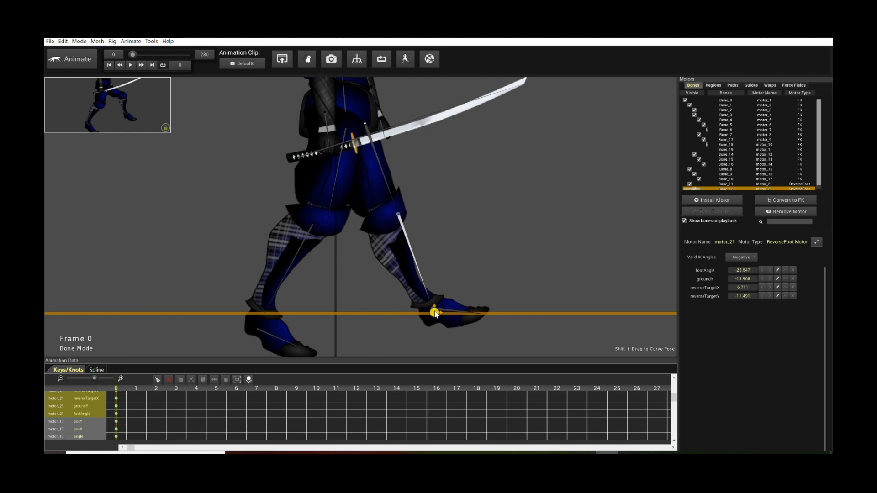
pyautogui.moveTo(435, 312); pyautogui.dragTo(386, 284)
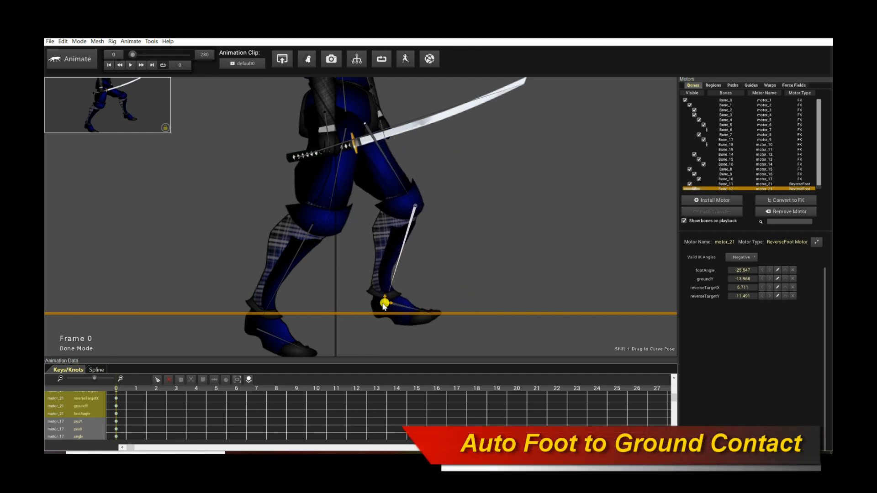
pyautogui.moveTo(384, 304); pyautogui.dragTo(352, 271)
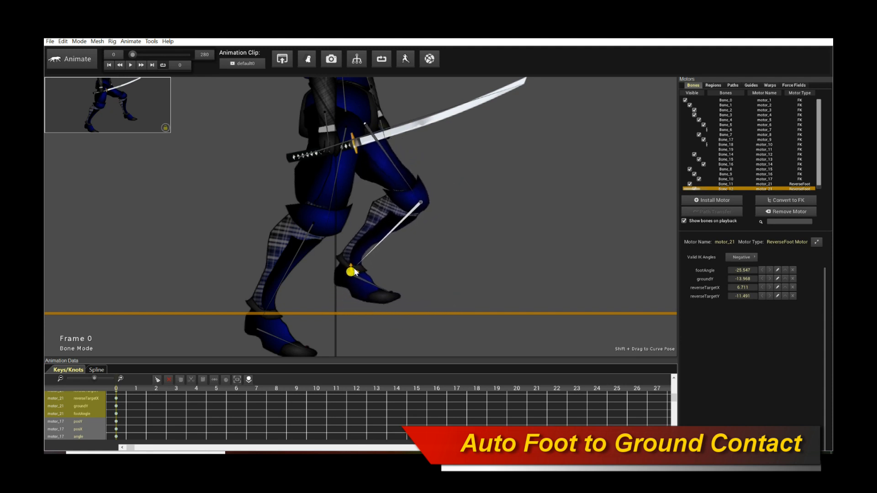
pyautogui.moveTo(349, 269); pyautogui.dragTo(384, 298)
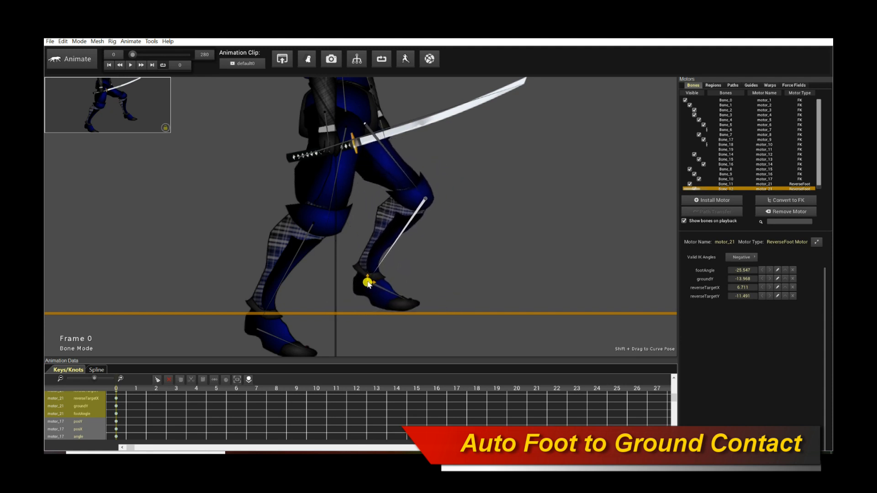
pyautogui.moveTo(368, 281); pyautogui.dragTo(391, 284)
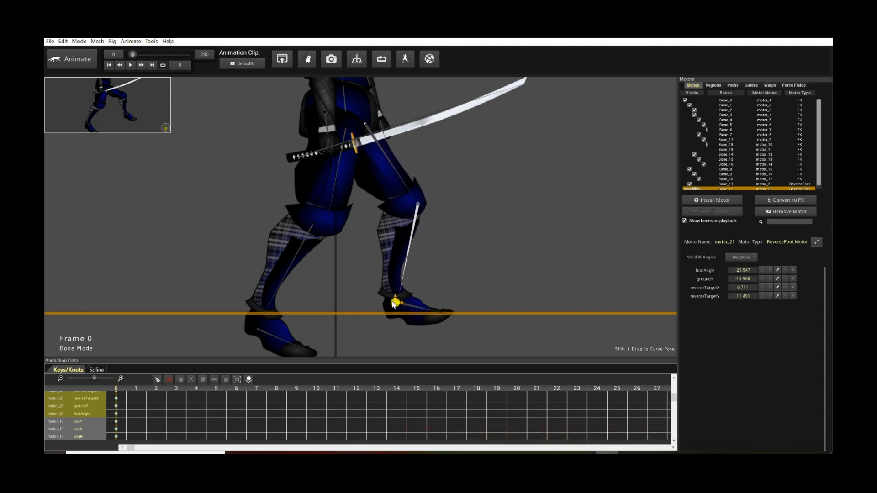
pyautogui.moveTo(392, 304); pyautogui.dragTo(422, 307)
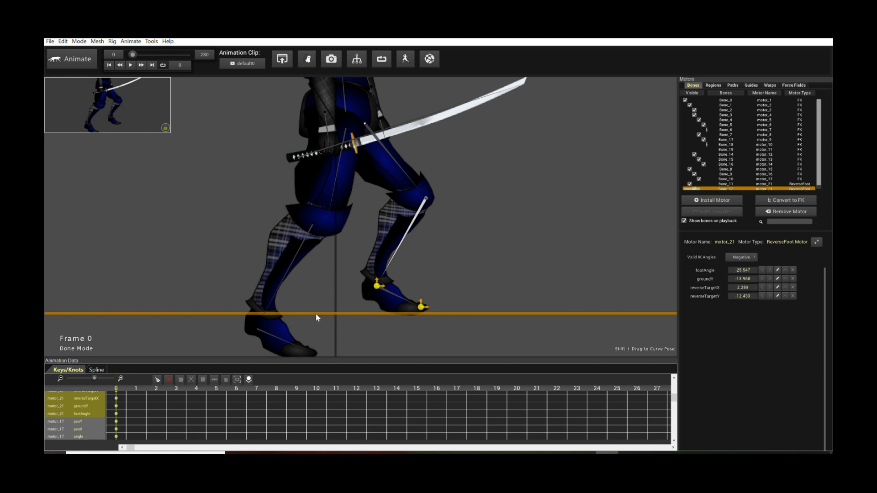
pyautogui.moveTo(465, 324)
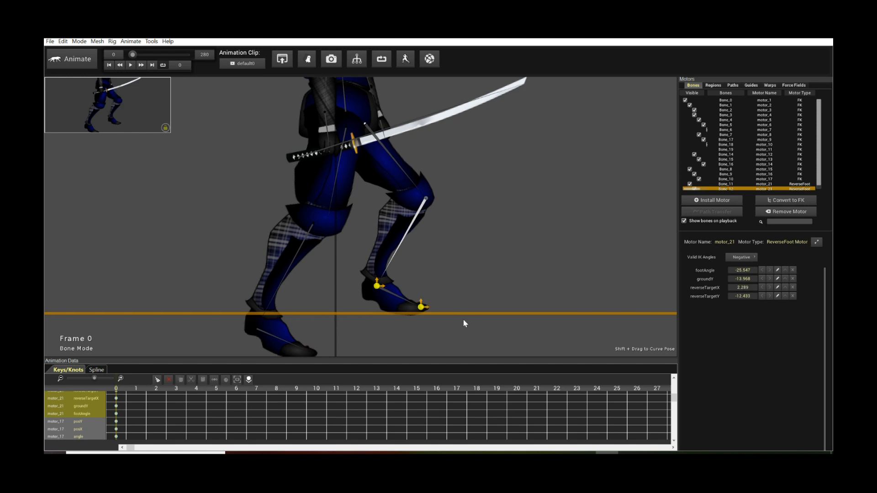
pyautogui.moveTo(730, 287)
pyautogui.write('-15')
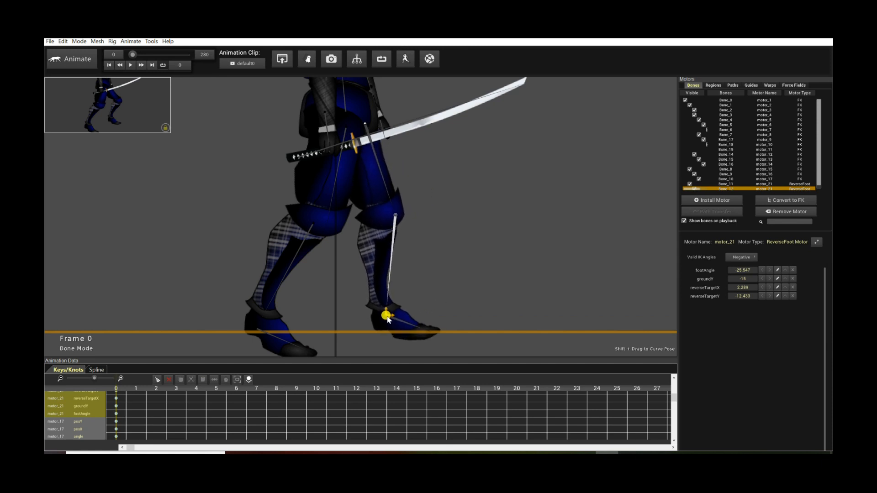
# - Set motor_21's groundY to -14.2, then lift the foot target off the ground line
pyautogui.moveTo(389, 317); pyautogui.dragTo(381, 320)
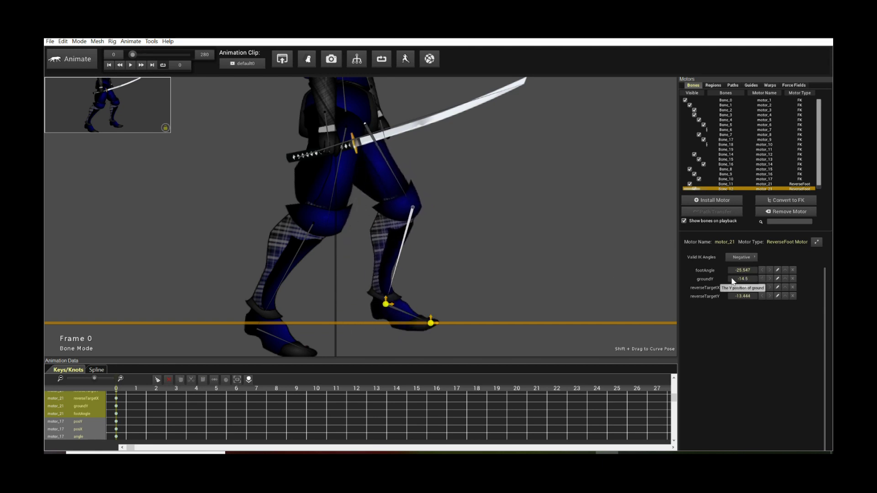
pyautogui.click(743, 278)
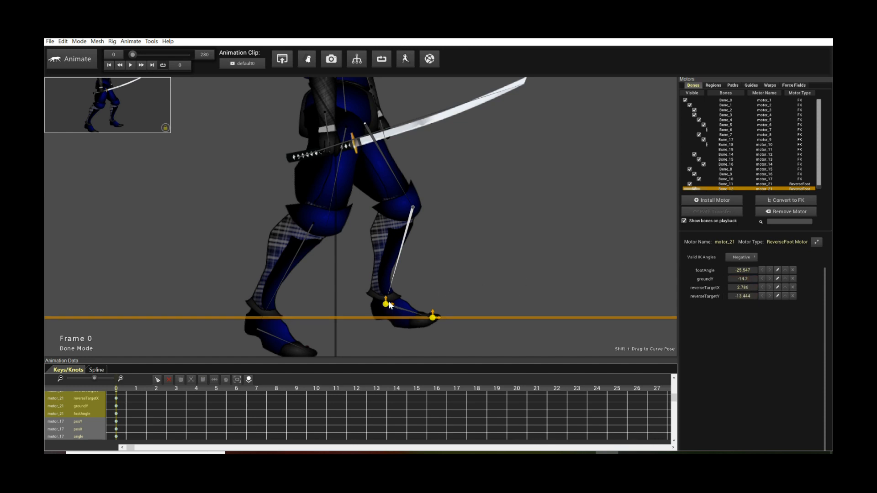
pyautogui.moveTo(386, 303); pyautogui.dragTo(376, 278)
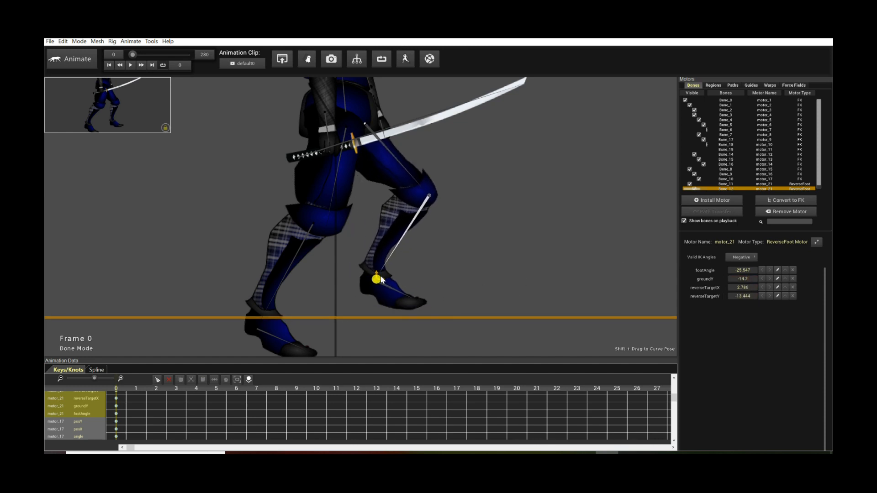
# - Drag the toe target to tilt the foot steeply toward the ground
pyautogui.moveTo(376, 280); pyautogui.dragTo(381, 272)
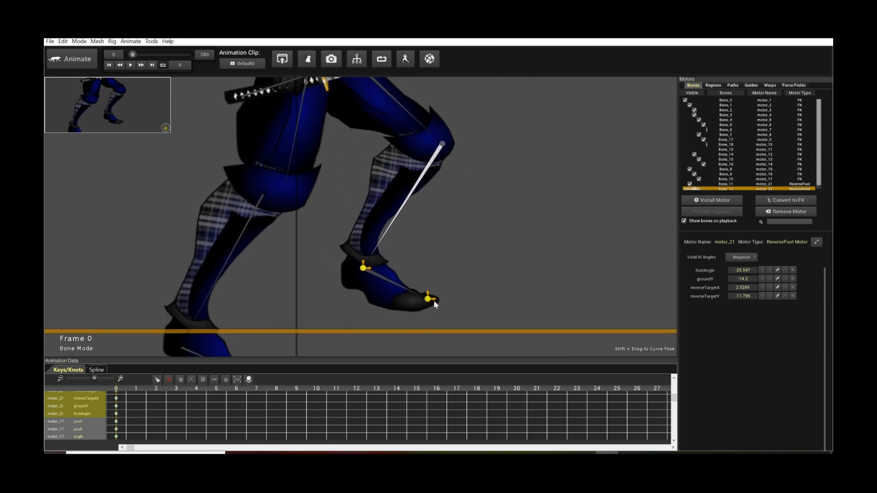
pyautogui.moveTo(428, 298); pyautogui.dragTo(436, 273)
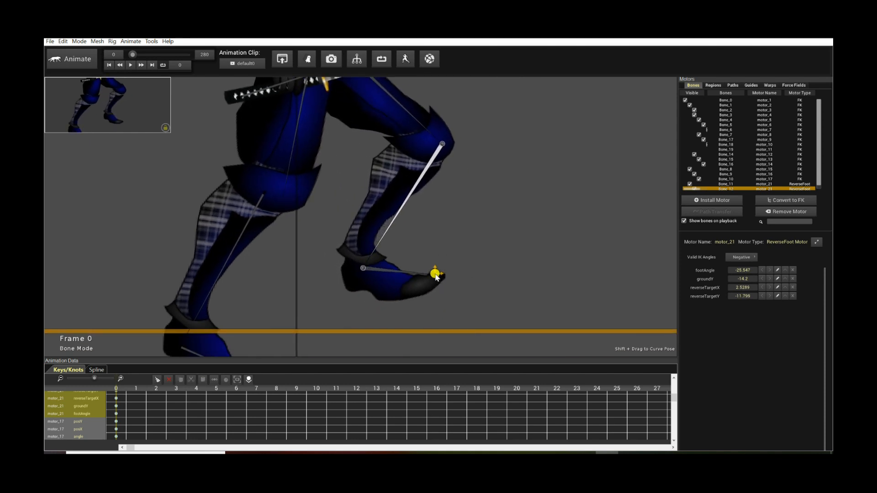
pyautogui.moveTo(436, 273); pyautogui.dragTo(426, 280)
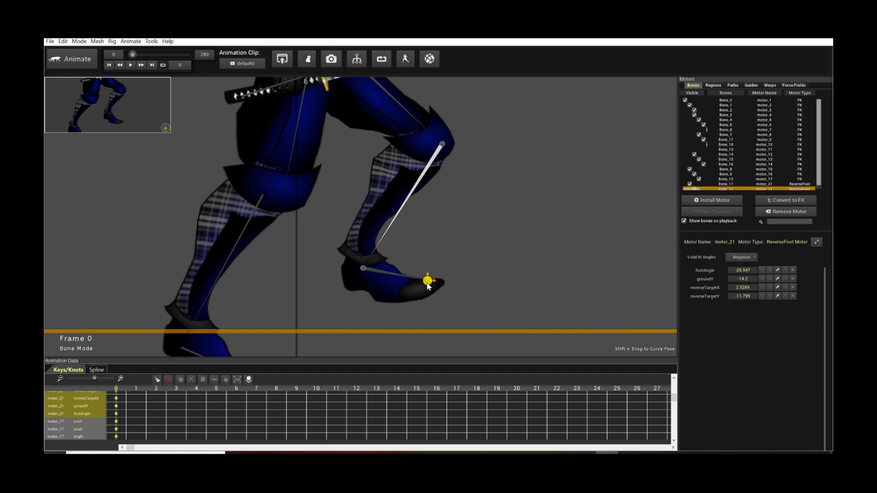
pyautogui.moveTo(426, 279); pyautogui.dragTo(375, 250)
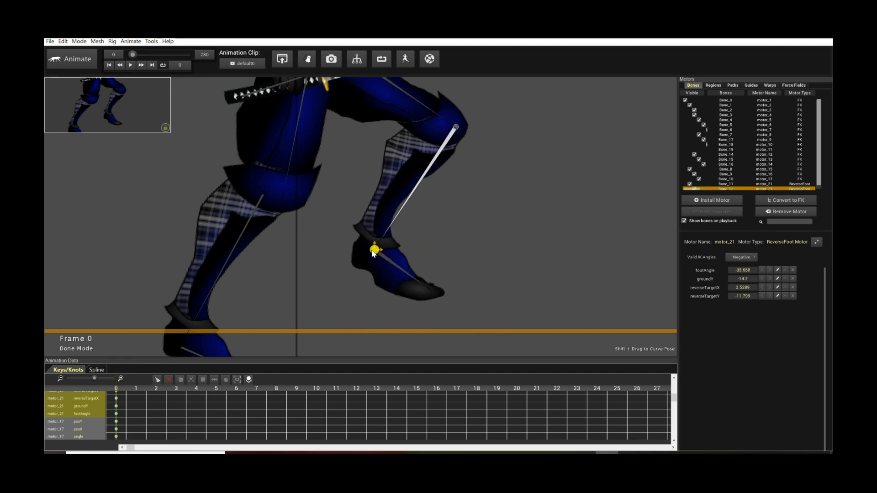
pyautogui.moveTo(373, 249); pyautogui.dragTo(386, 272)
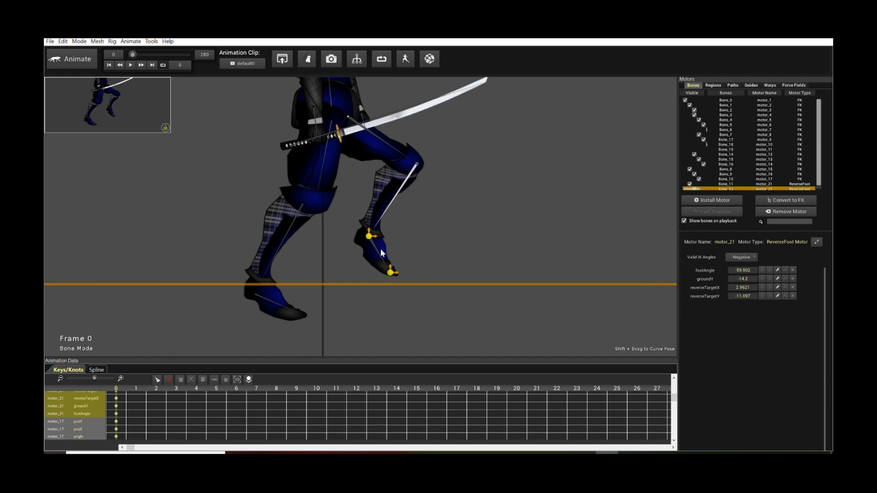
# - Raise the tilted foot clear of the ground line, reverse target about 2.11, -10.82
pyautogui.moveTo(381, 235); pyautogui.dragTo(371, 257)
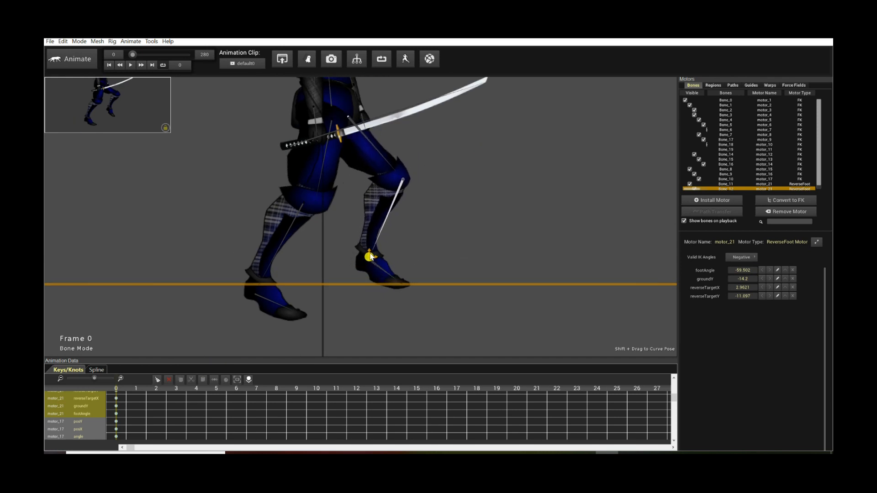
pyautogui.moveTo(370, 257); pyautogui.dragTo(364, 259)
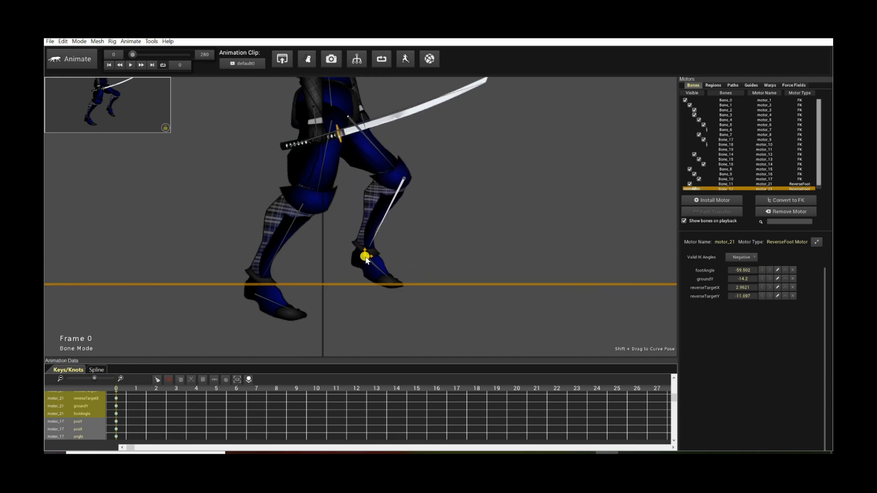
pyautogui.moveTo(365, 256); pyautogui.dragTo(371, 230)
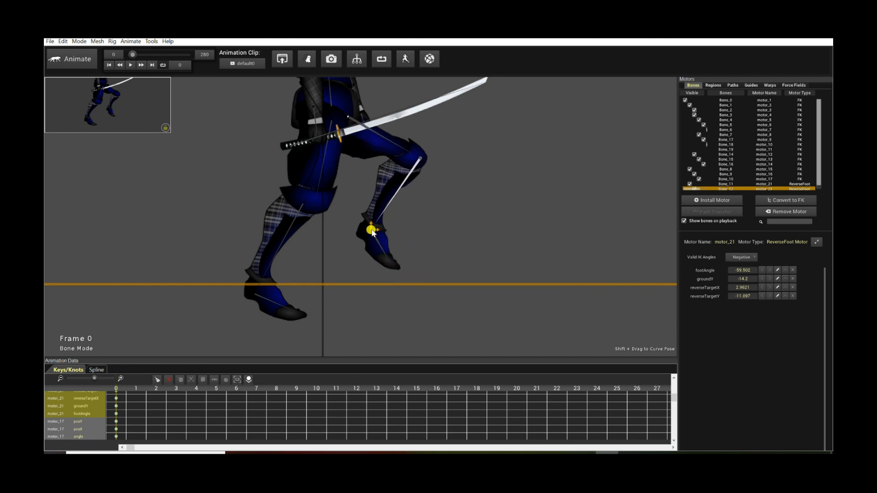
pyautogui.moveTo(368, 229); pyautogui.dragTo(346, 229)
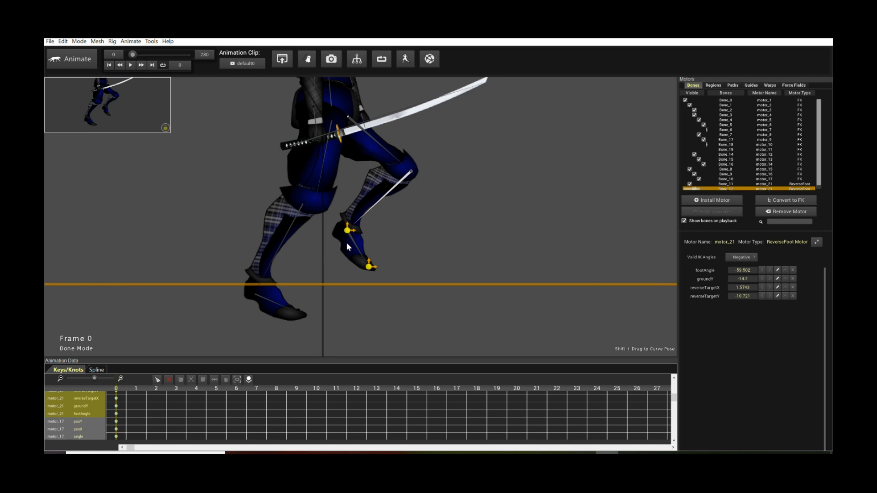
pyautogui.moveTo(346, 231); pyautogui.dragTo(361, 242)
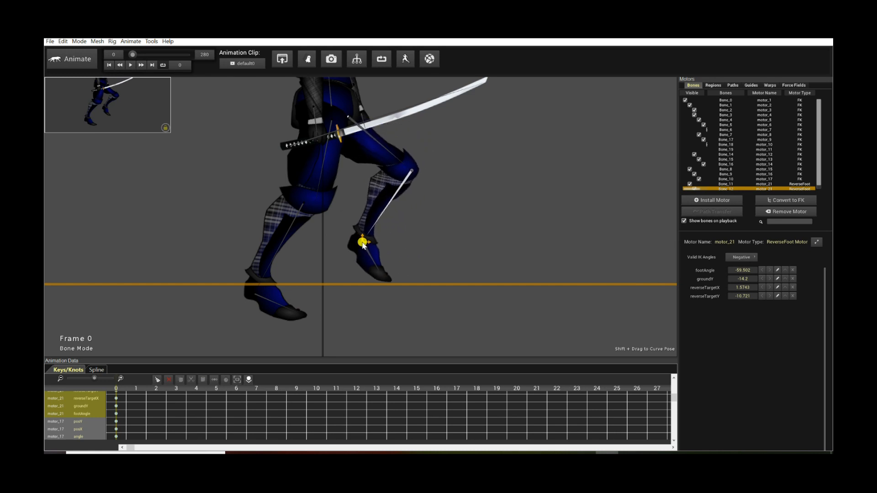
pyautogui.moveTo(361, 241); pyautogui.dragTo(335, 230)
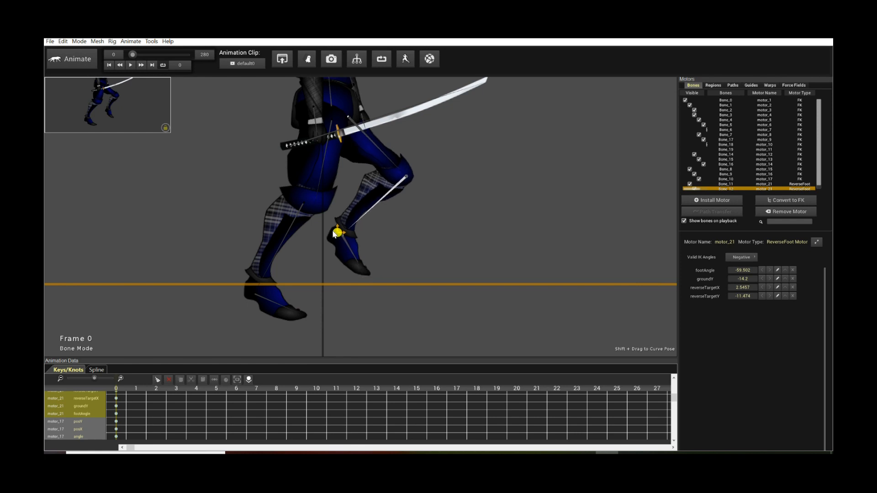
pyautogui.moveTo(335, 232); pyautogui.dragTo(358, 229)
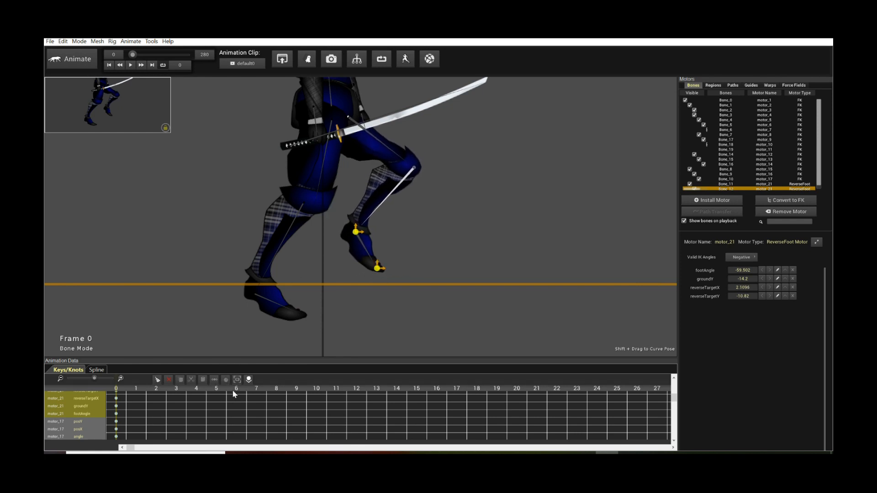
# - Key the foot tilted forward at frame 7 (angle about -33.1) and lowered onto the ground at frame 15
pyautogui.click(256, 394)
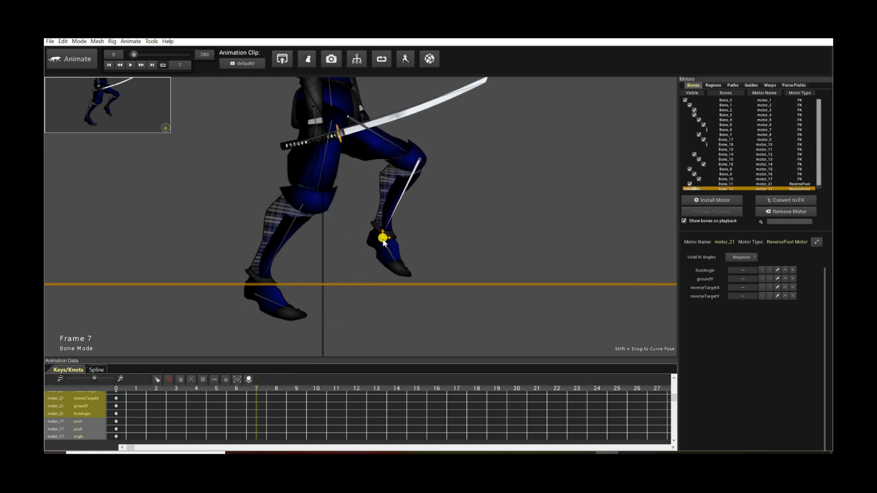
pyautogui.moveTo(384, 237); pyautogui.dragTo(451, 267)
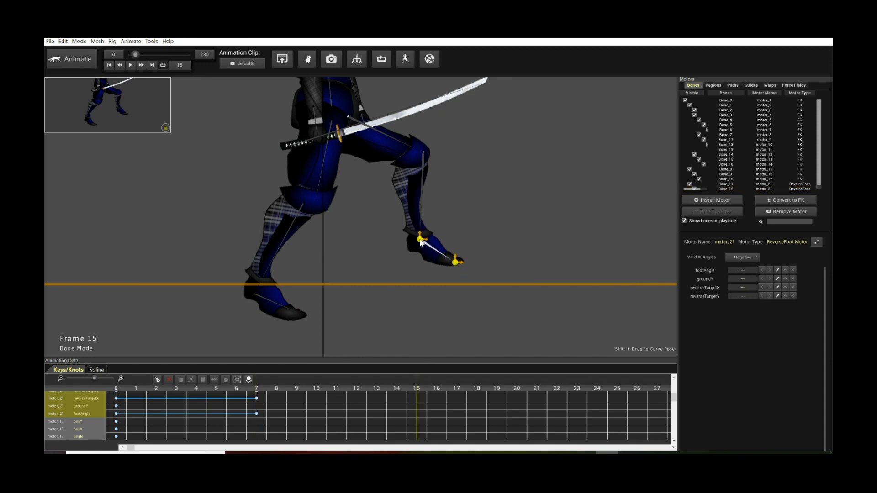
pyautogui.moveTo(421, 244); pyautogui.dragTo(383, 282)
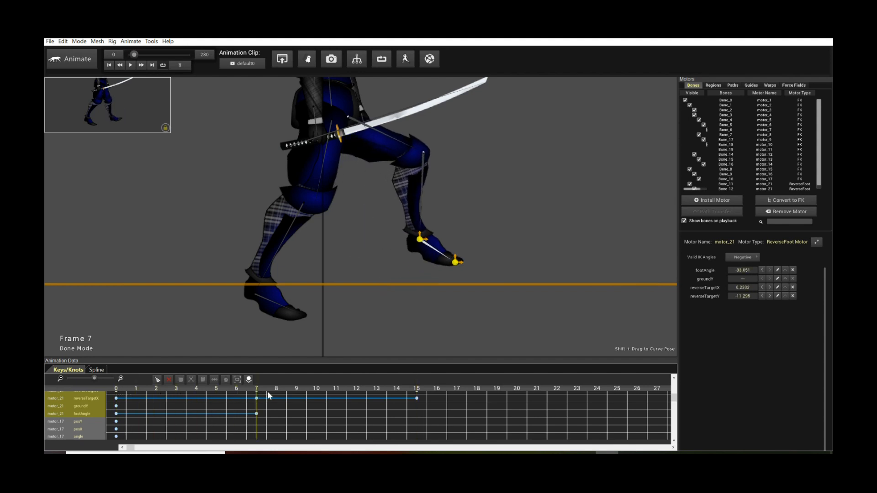
pyautogui.click(396, 399)
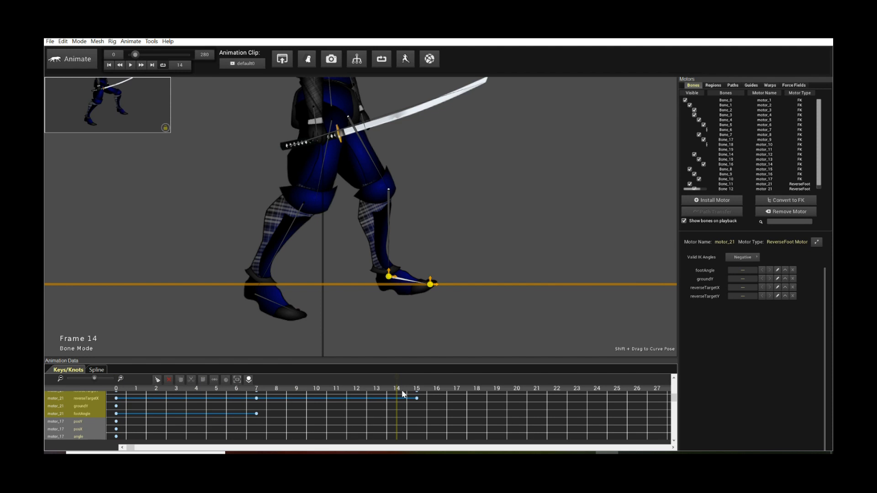
pyautogui.click(176, 401)
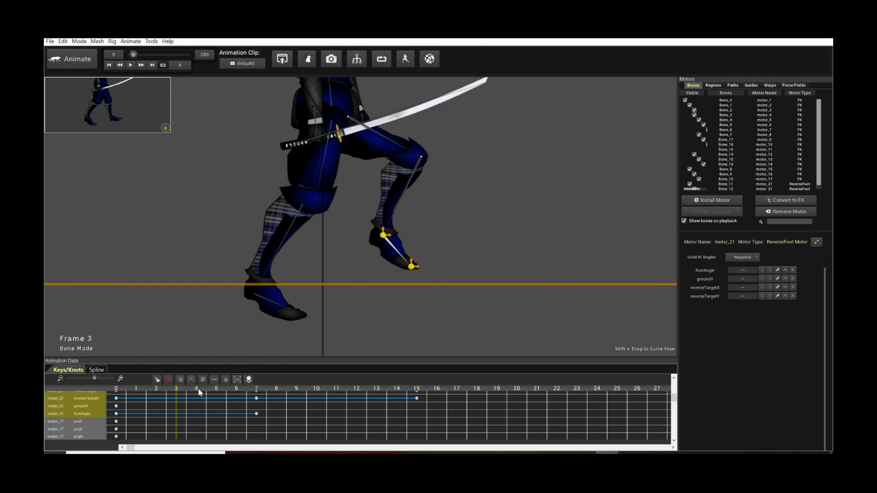
pyautogui.click(263, 389)
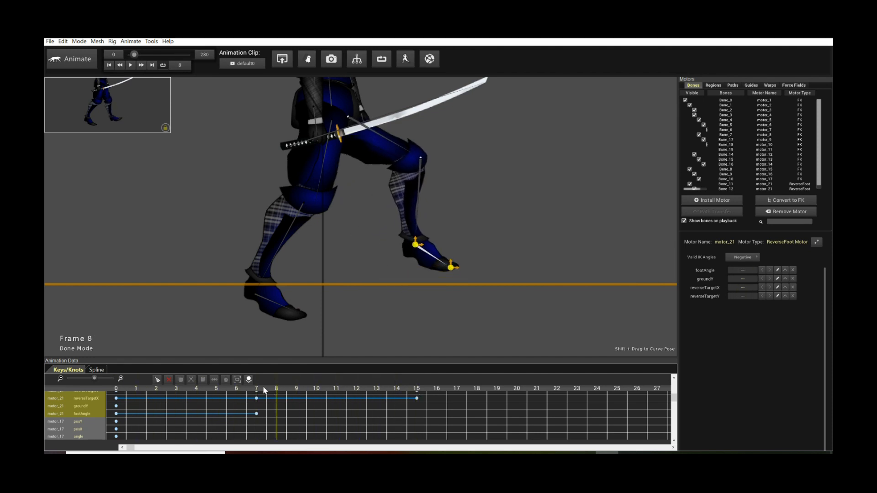
pyautogui.click(294, 397)
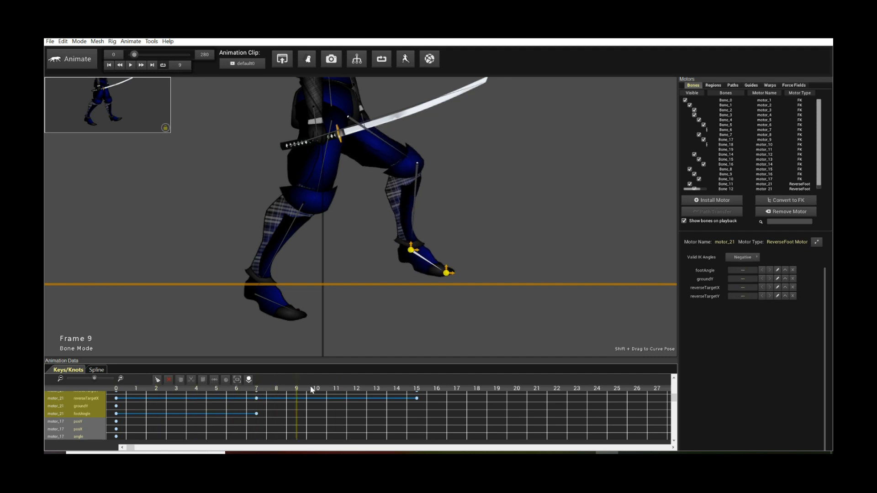
pyautogui.click(212, 389)
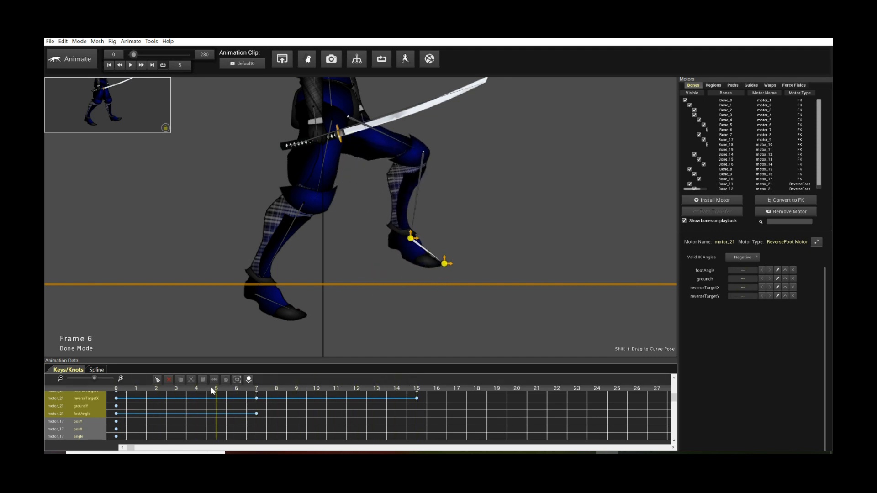
pyautogui.click(354, 397)
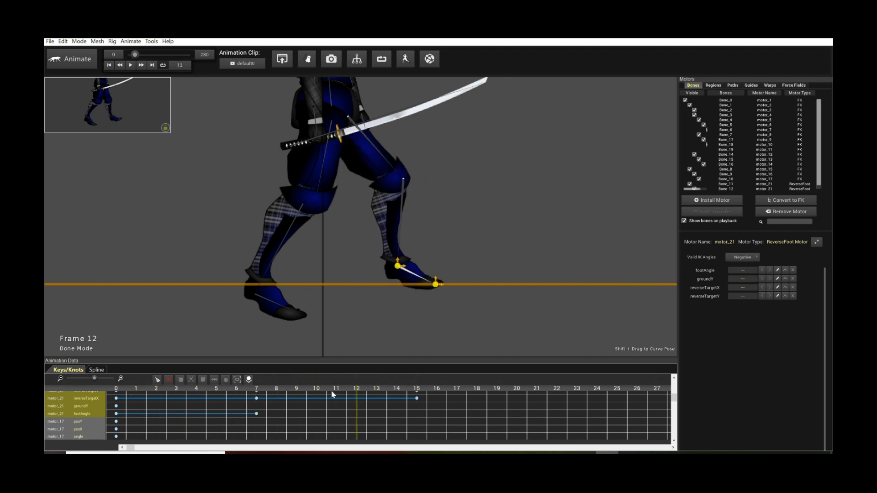
pyautogui.click(337, 396)
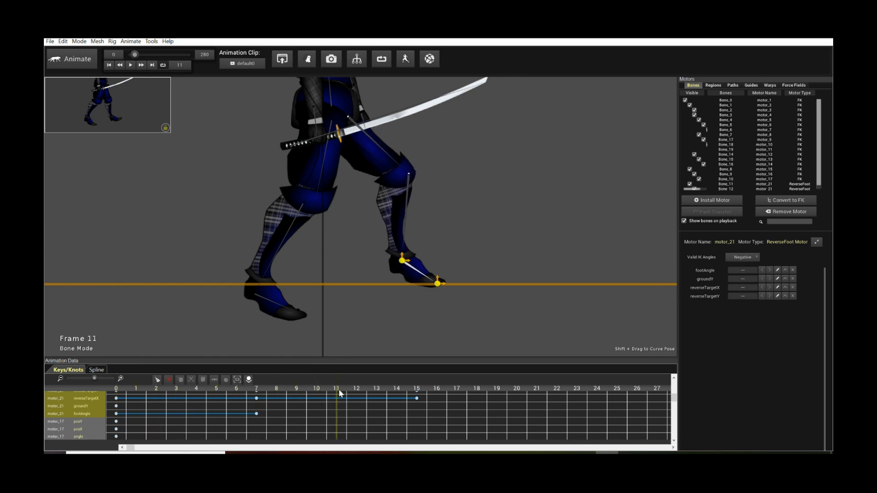
pyautogui.click(277, 395)
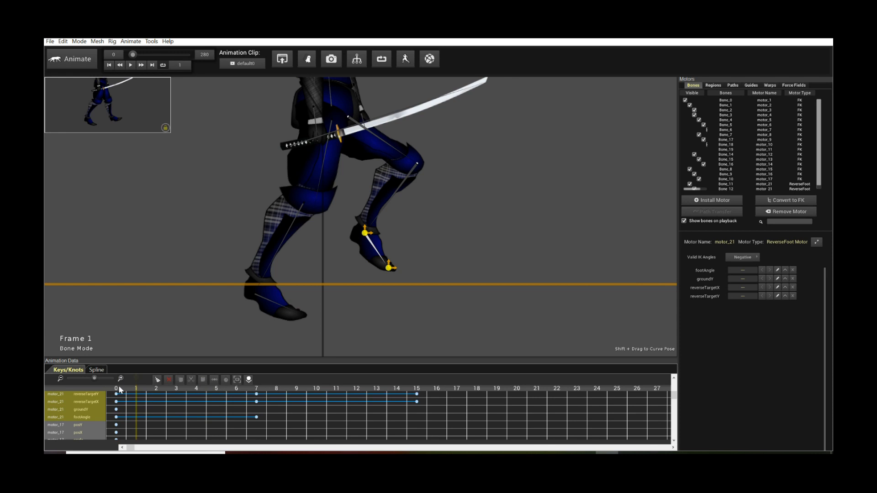
pyautogui.click(336, 388)
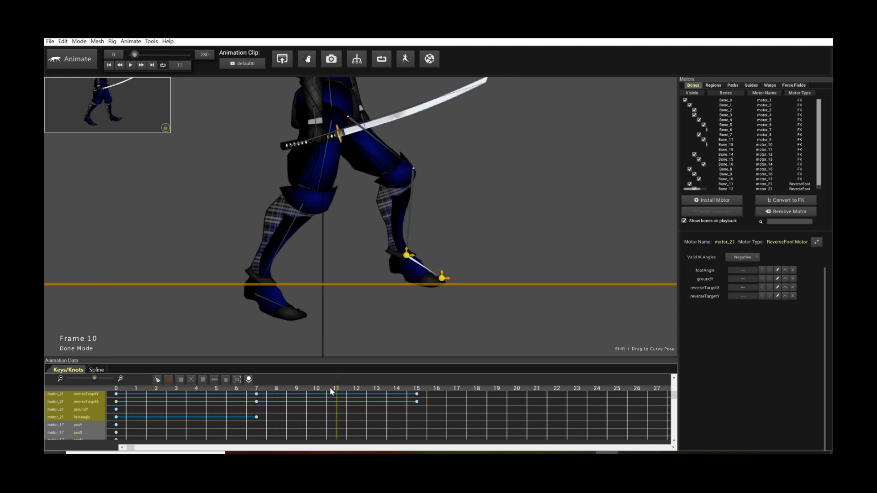
pyautogui.click(417, 391)
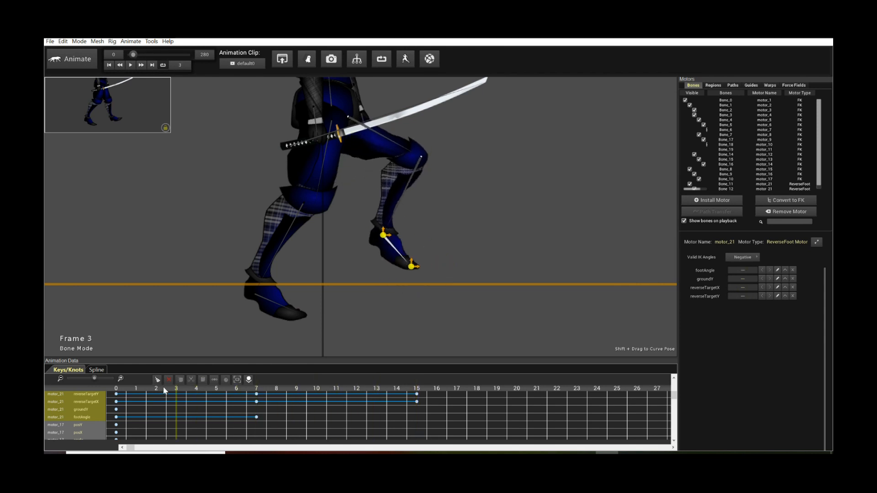
pyautogui.click(276, 389)
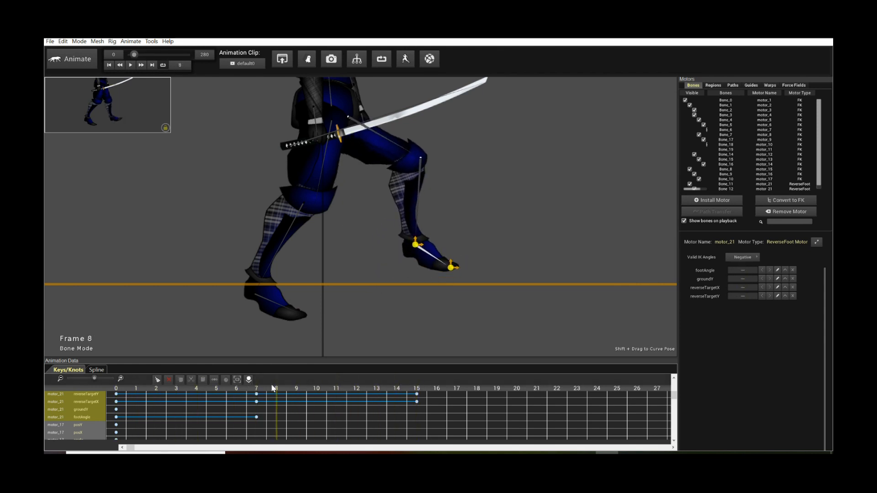
pyautogui.click(417, 388)
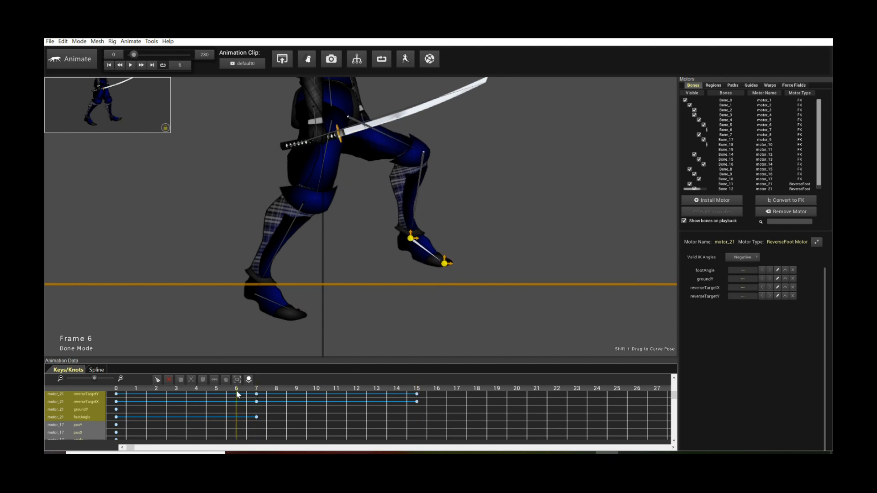
pyautogui.click(396, 394)
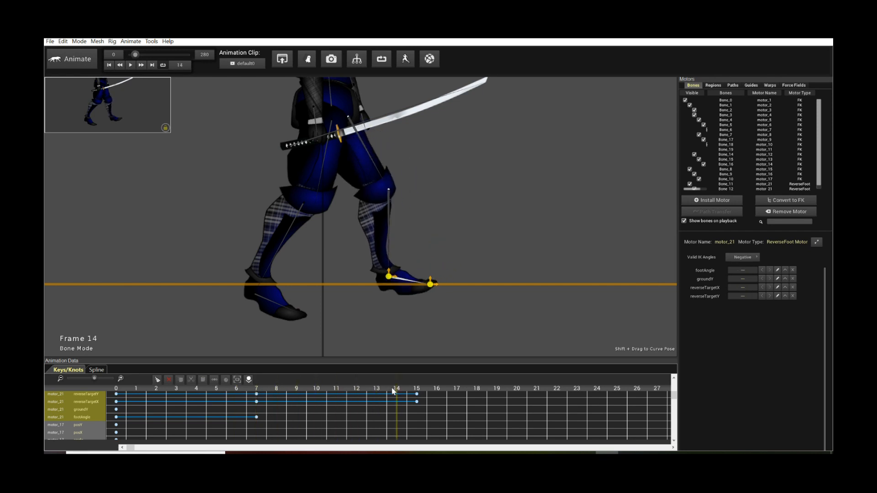
pyautogui.click(216, 392)
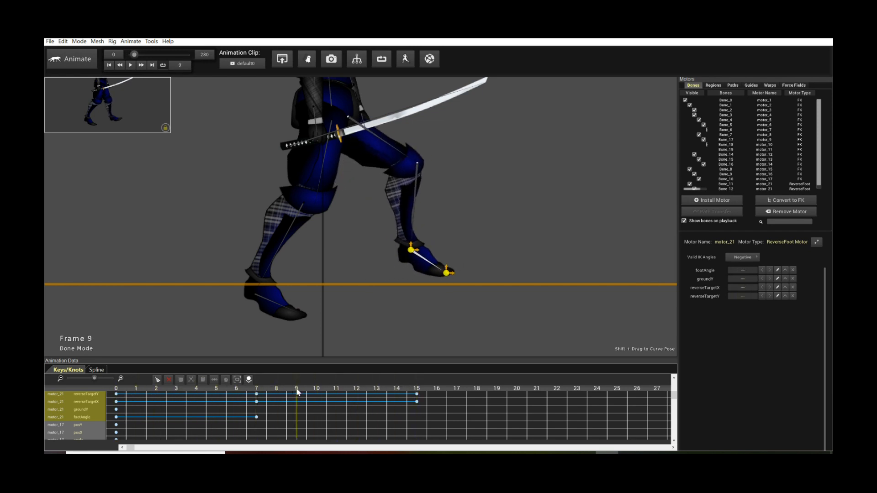
pyautogui.click(155, 402)
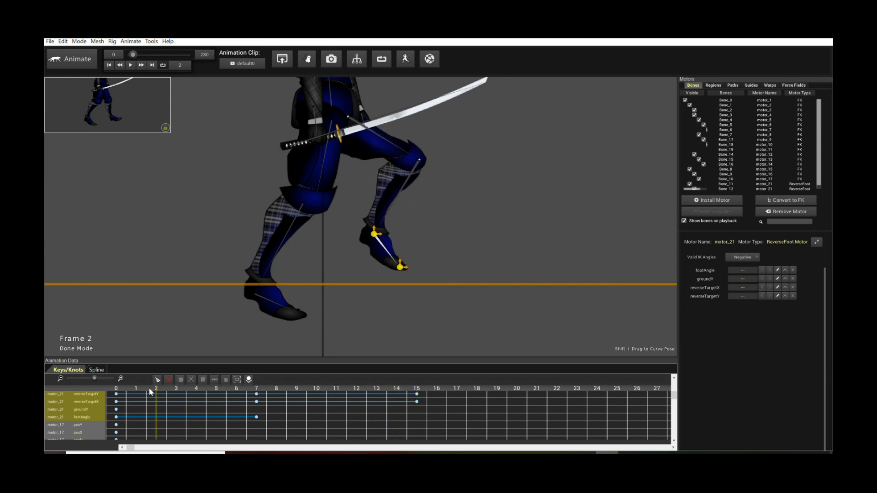
pyautogui.click(336, 392)
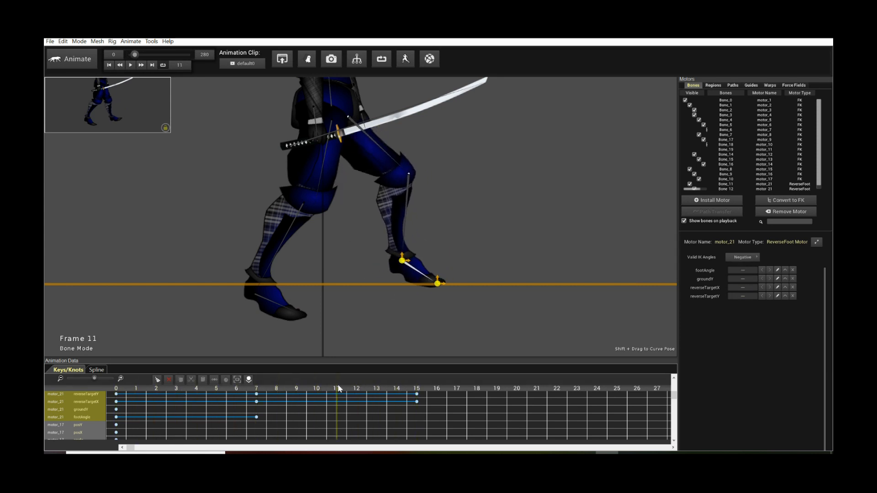
pyautogui.click(240, 392)
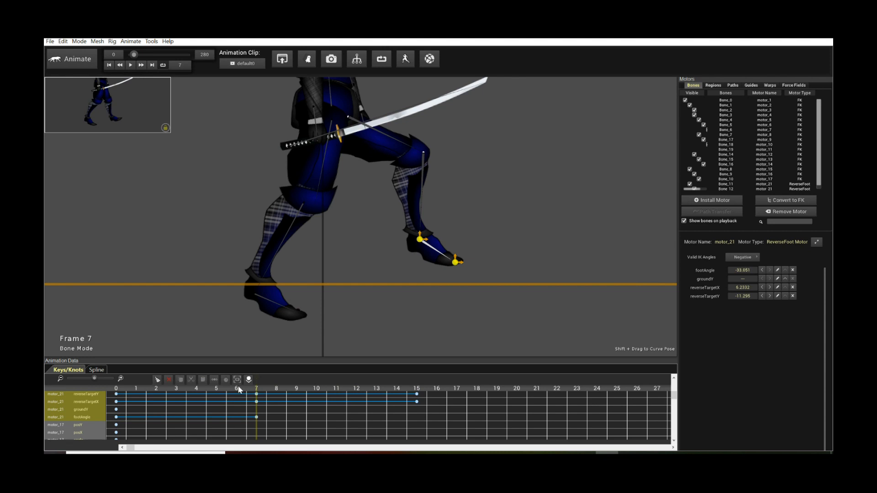
pyautogui.click(196, 391)
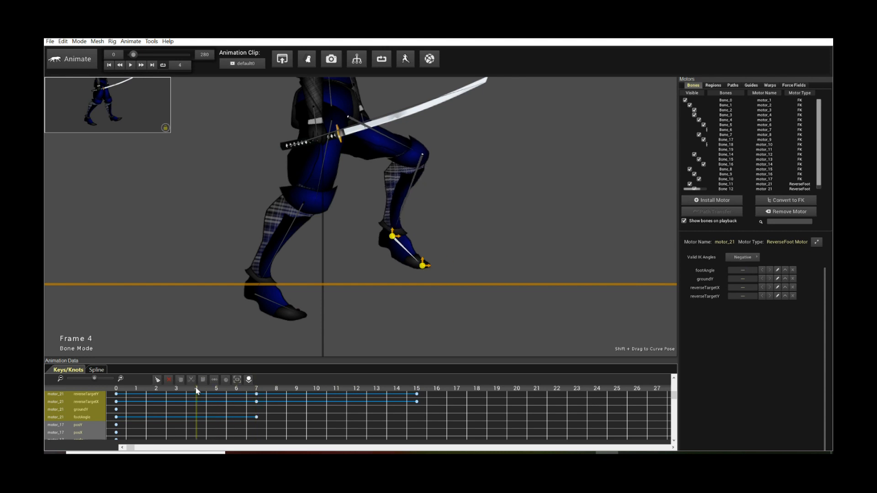